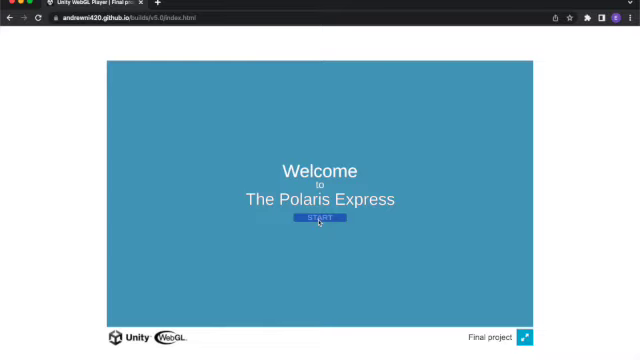
Step: Start the game from the welcome screen, then choose RESTART? on the You Have Died screen
left_click(319, 219)
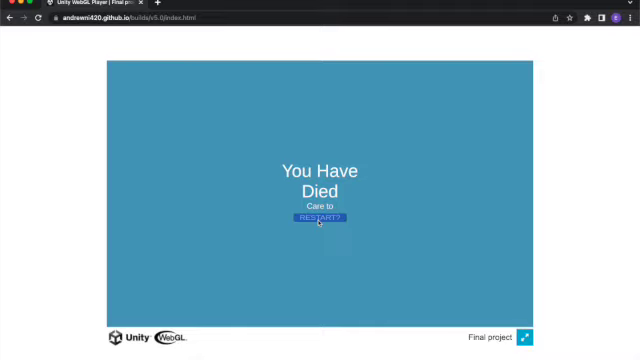
left_click(321, 218)
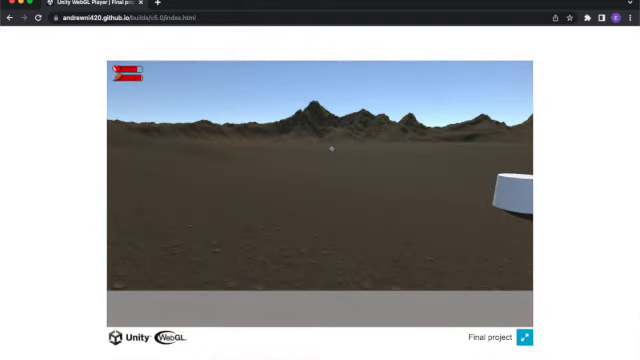
mouse_move(320, 180)
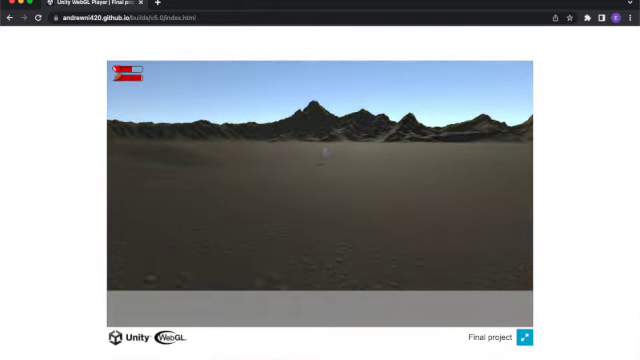